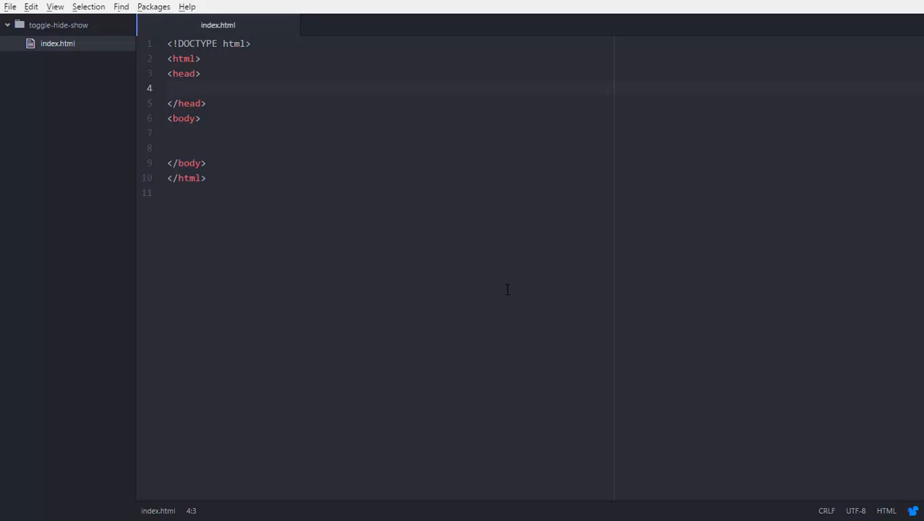
Add a script tag in the head loading jquery.min.js 1.12.4 from ajax.googleapis.com
key(enter)
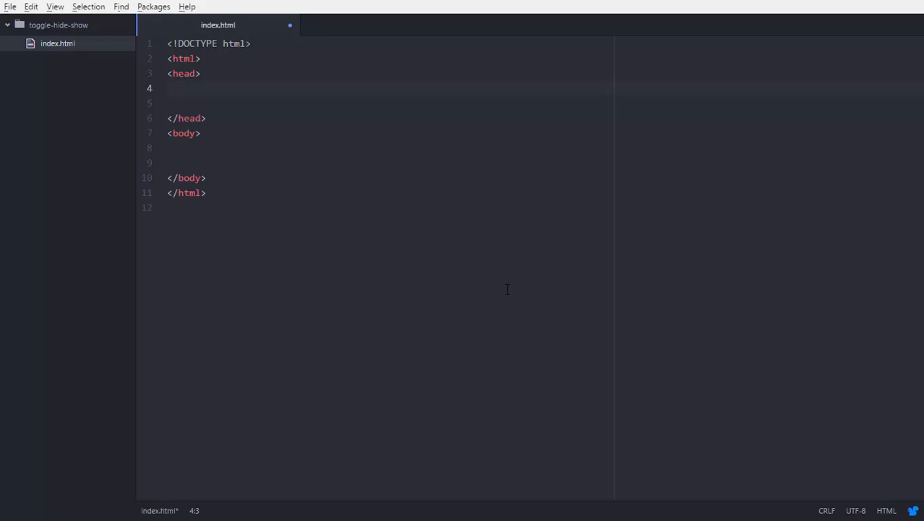
text(<script src="https://ajax.googleapis.com/ajax/libs/jquery/1.12.4/jquery.min.js"></script>)
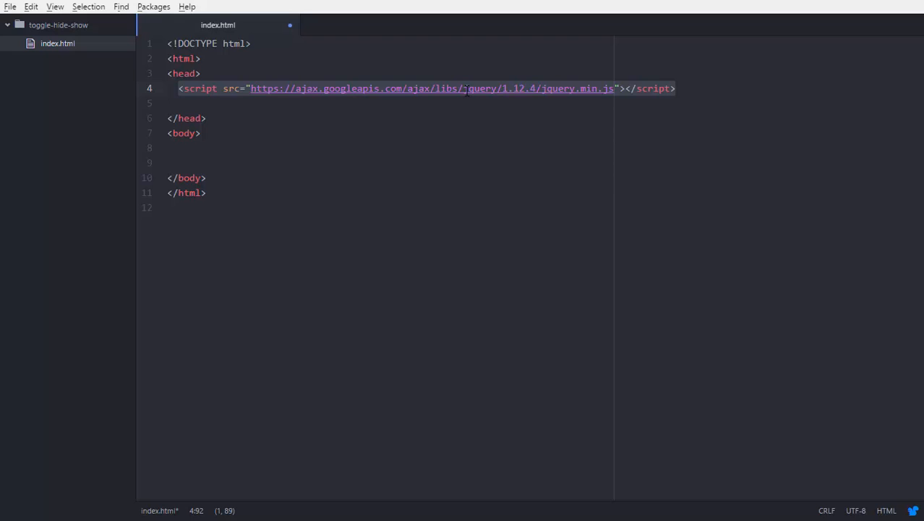
key(enter)
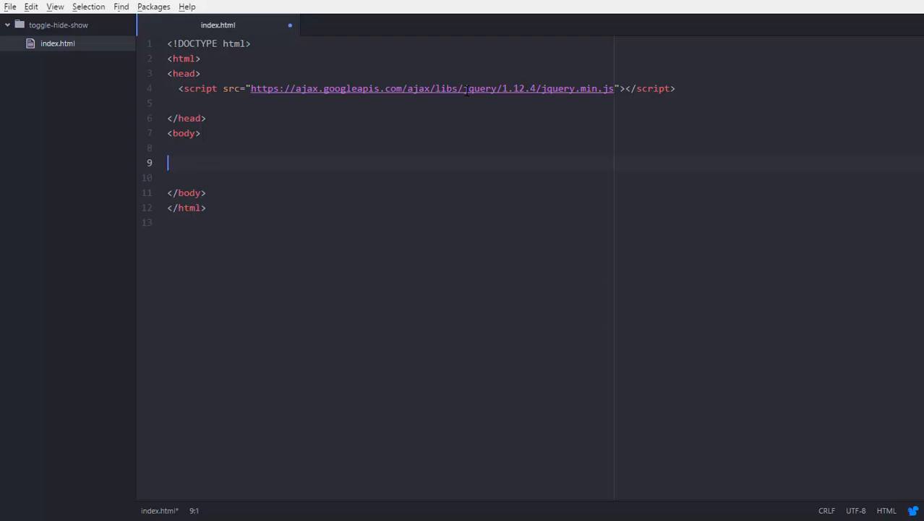
Add the 'Click the Toggle button...' paragraph and a button with onclick="myFunction()" labelled Toggle button
text(<p>Click the "Toggle button" button to toggle between hiding and showing the DIV element:</p>)
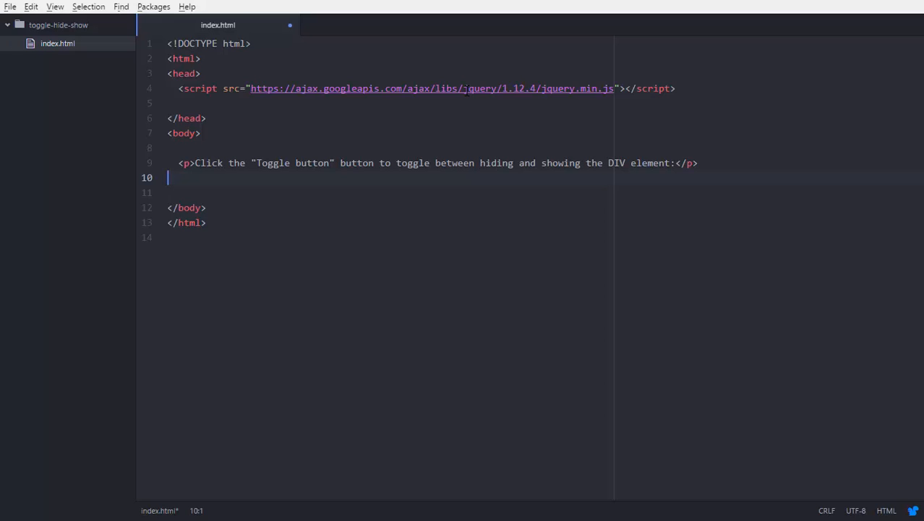
text(<button onclick="myFunction()">Toggle button</button>)
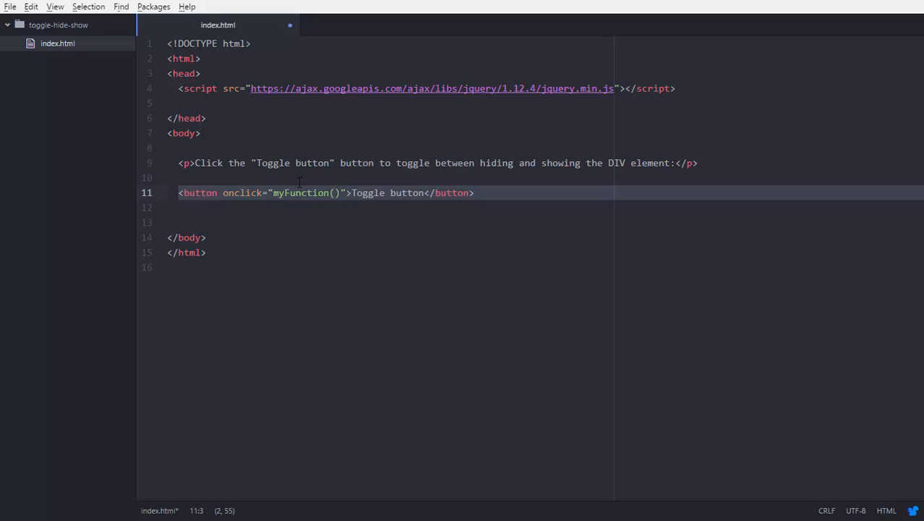
key(enter)
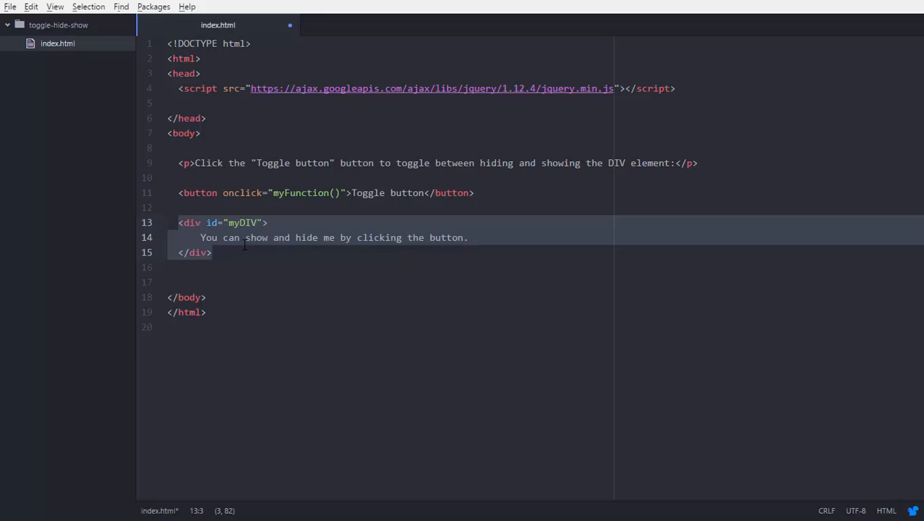
Start a <style> block in the head below the jQuery script tag
text(<style>)
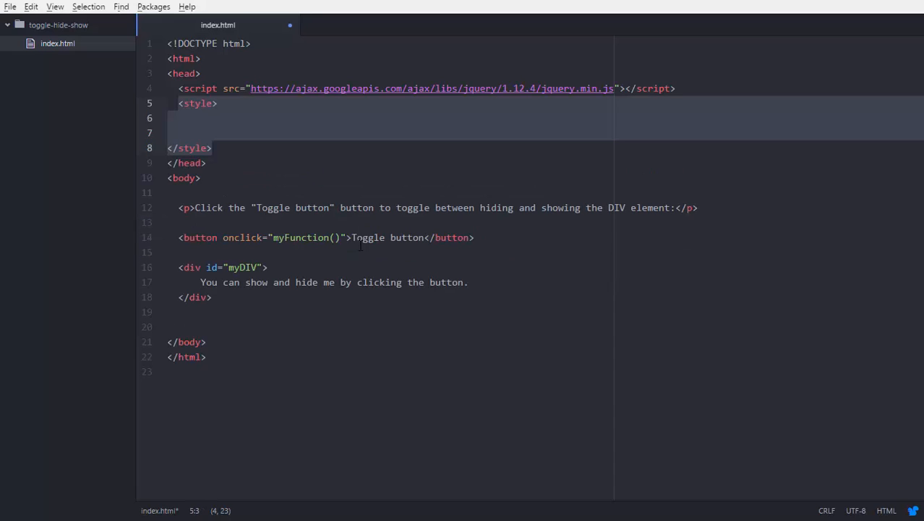
mouse_move(212, 129)
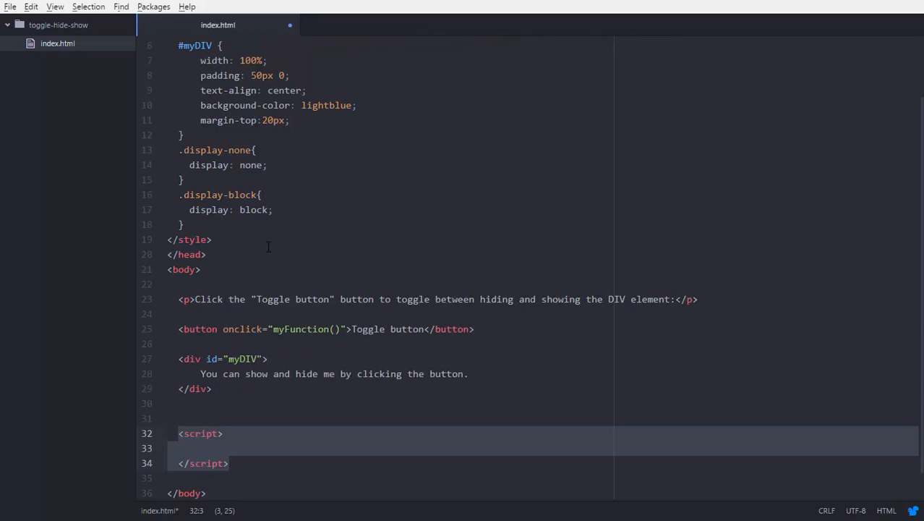
mouse_move(241, 463)
text(function myFunction() {)
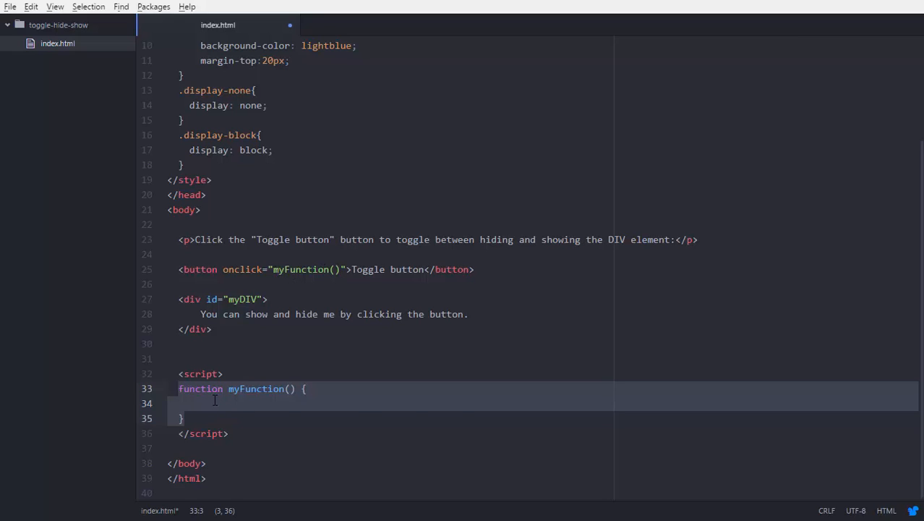
Write $('#myDIV').toggleClass('display-none', 'display-block'); inside myFunction
text($('#myDIV').toggleClass('display-none', 'display-block');)
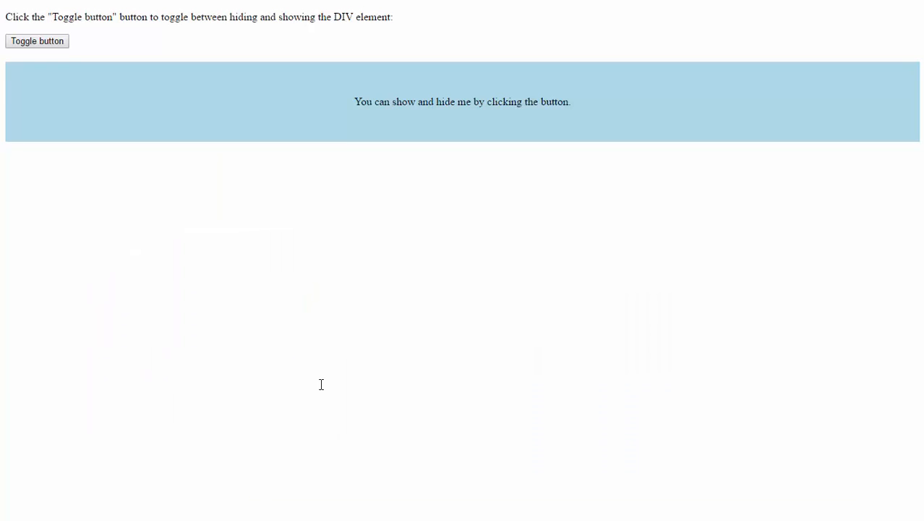
mouse_move(102, 109)
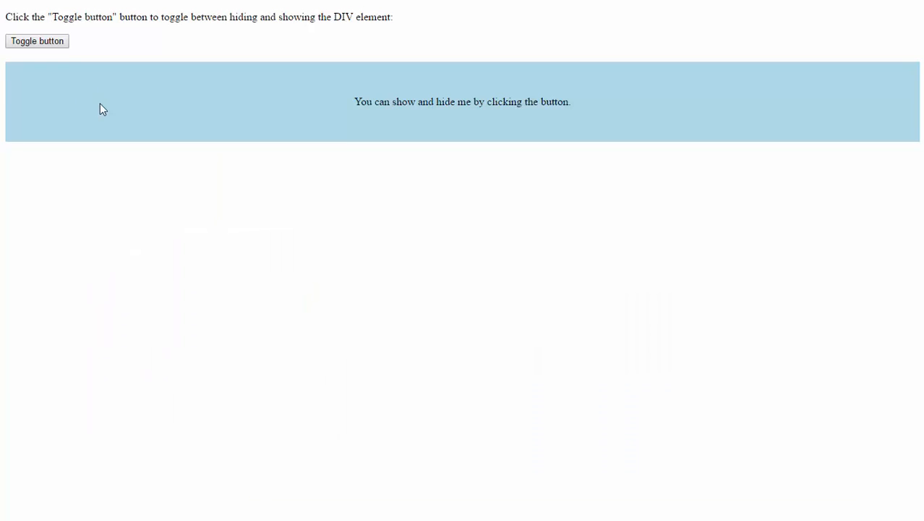
Click the Toggle button in the browser to test hiding the light-blue box
click(38, 40)
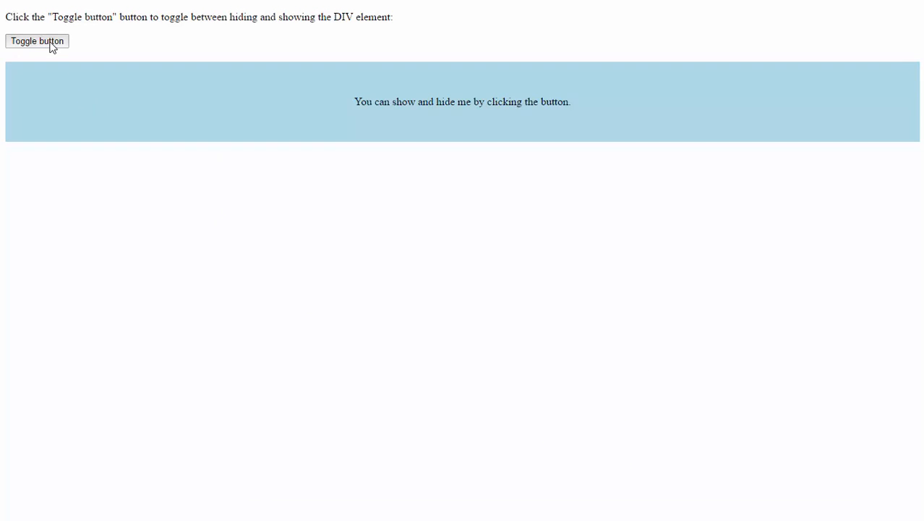